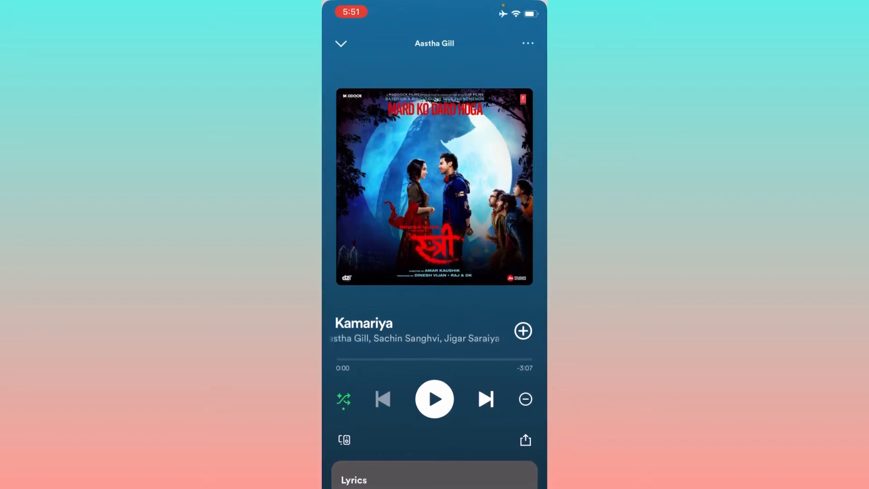
Leave the Spotify Kamariya player and land on the iPhone home screen
scroll("down", 3)
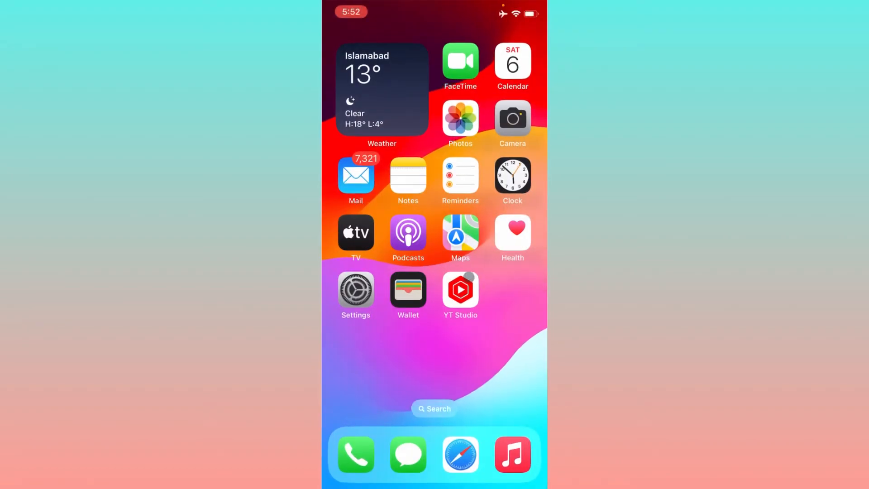
left_click(356, 289)
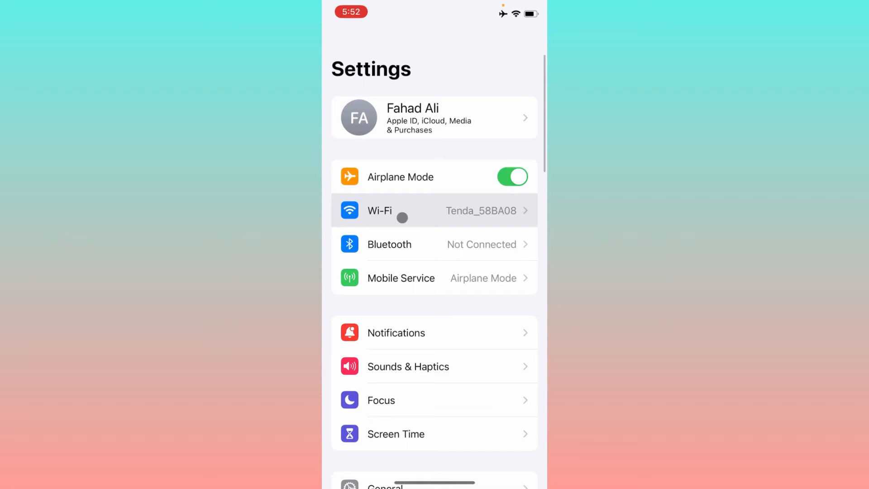
left_click(434, 210)
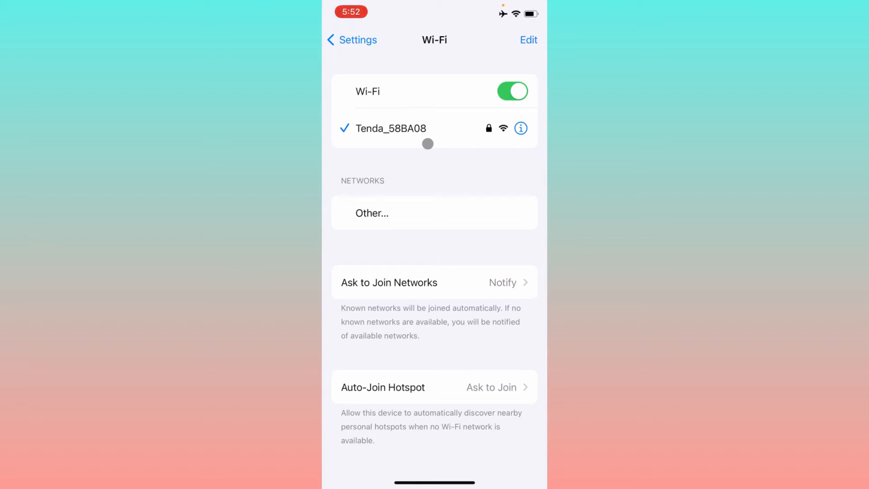
left_click(351, 38)
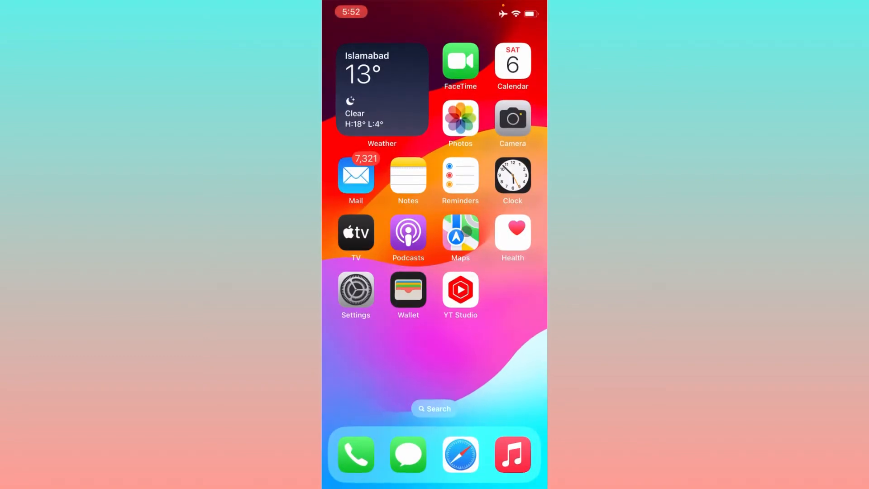
scroll("left", 3)
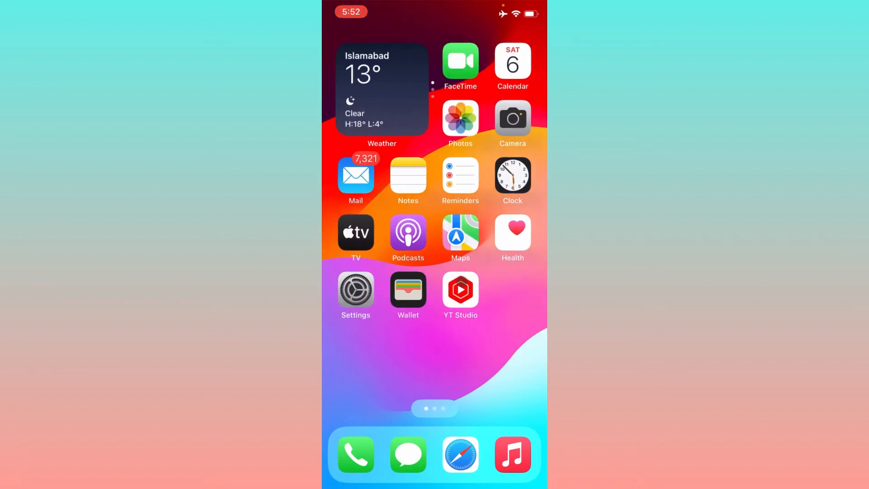
left_click(356, 289)
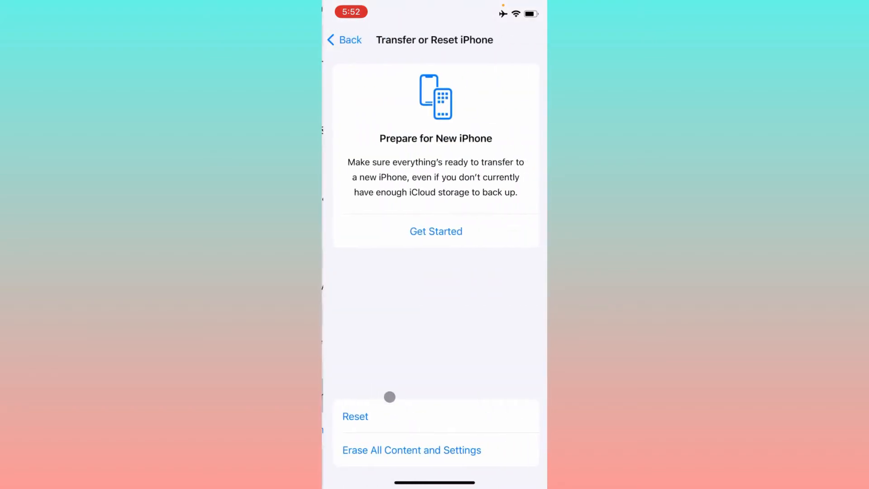
left_click(355, 417)
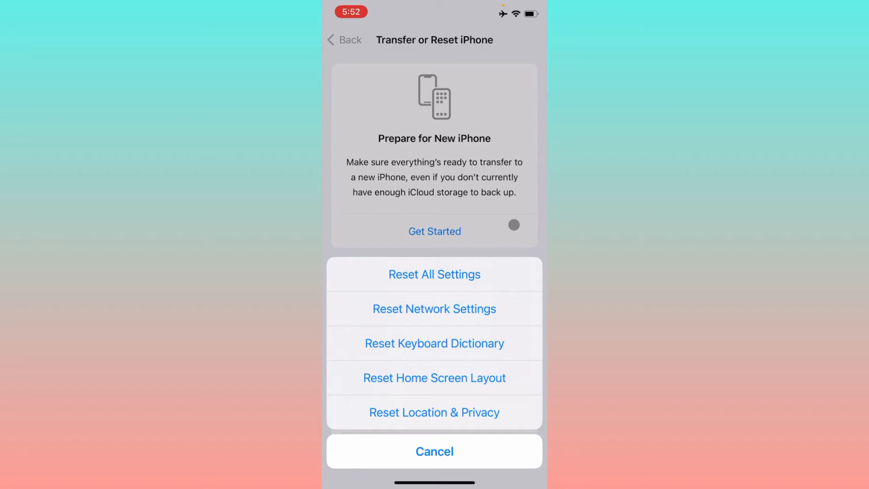
left_click(434, 451)
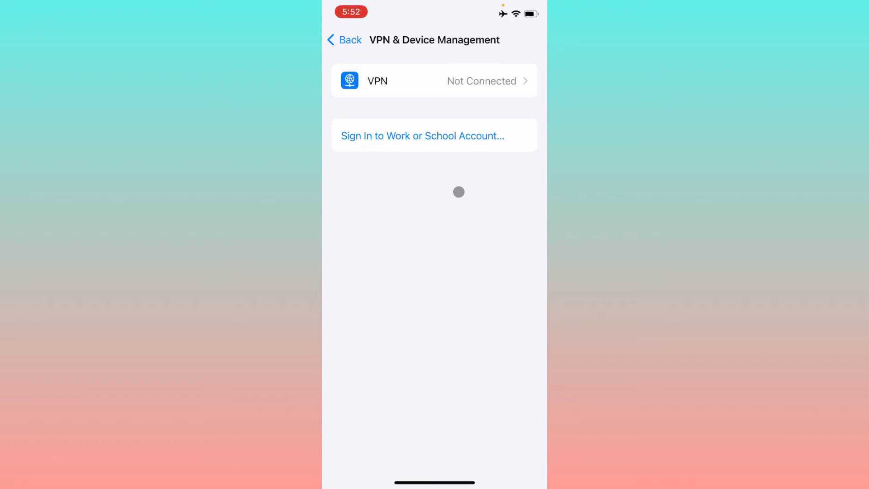
left_click(344, 39)
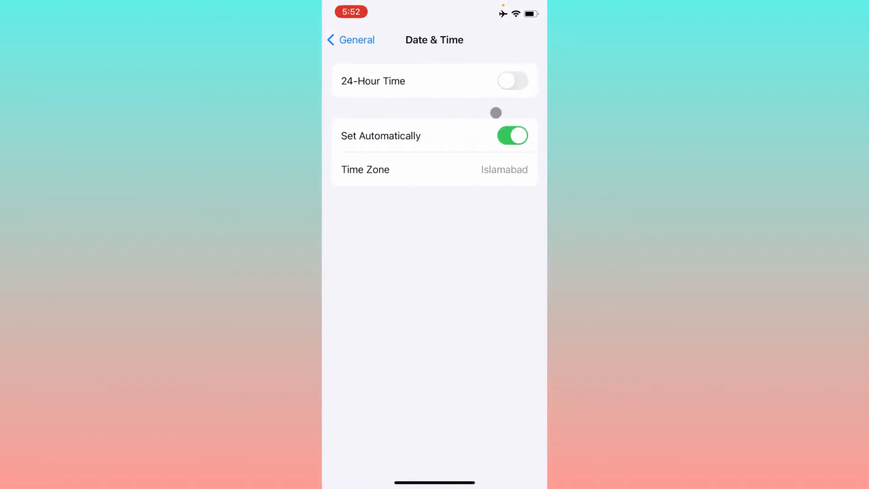
left_click(351, 39)
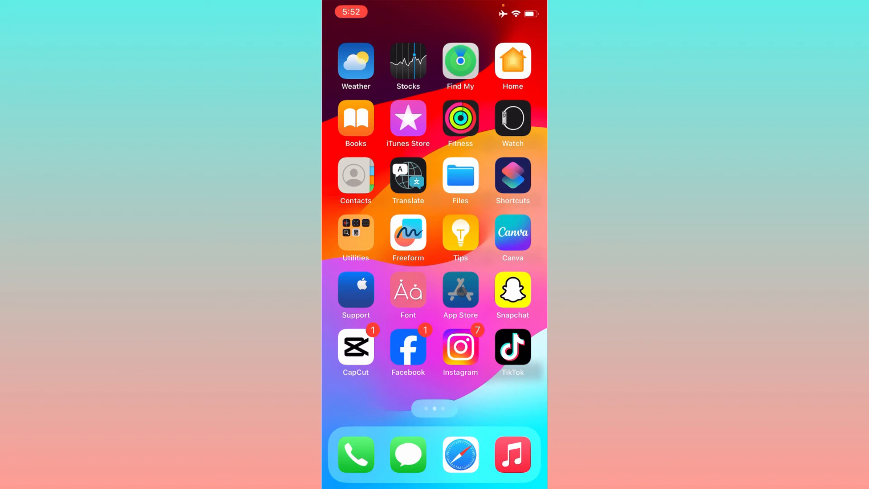
left_click(460, 291)
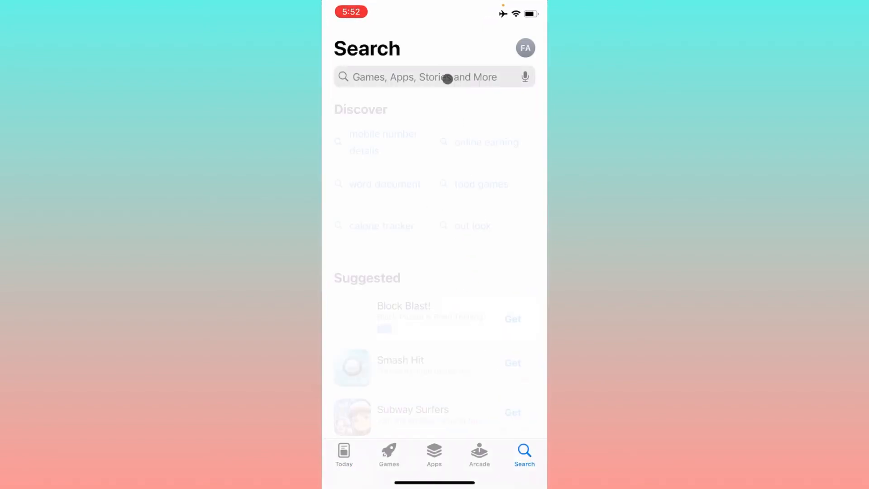
left_click(434, 77)
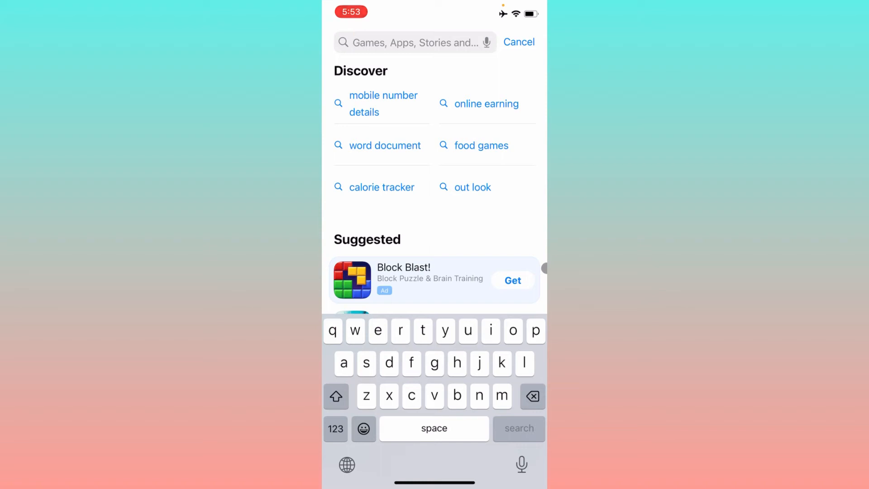
type("spo")
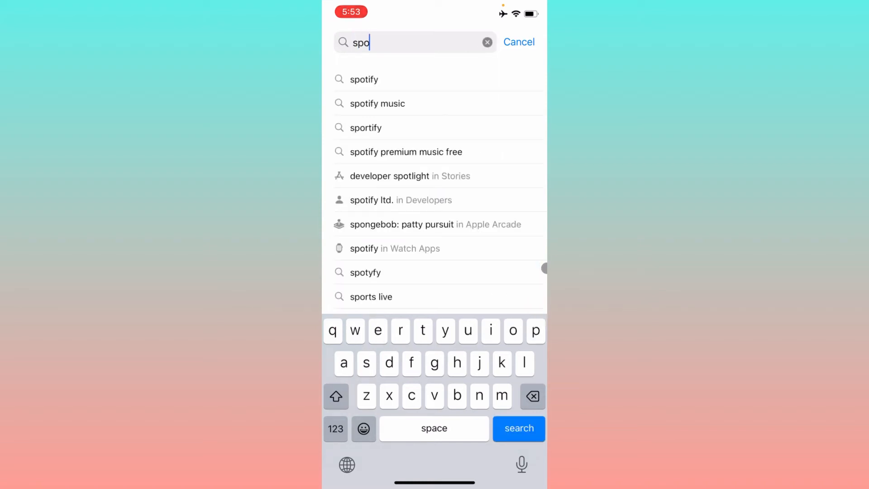
left_click(364, 80)
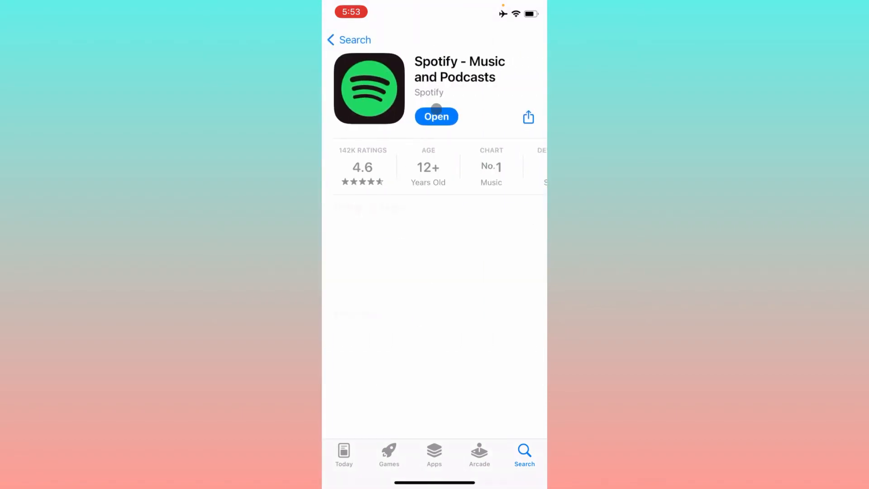
scroll("down", 3)
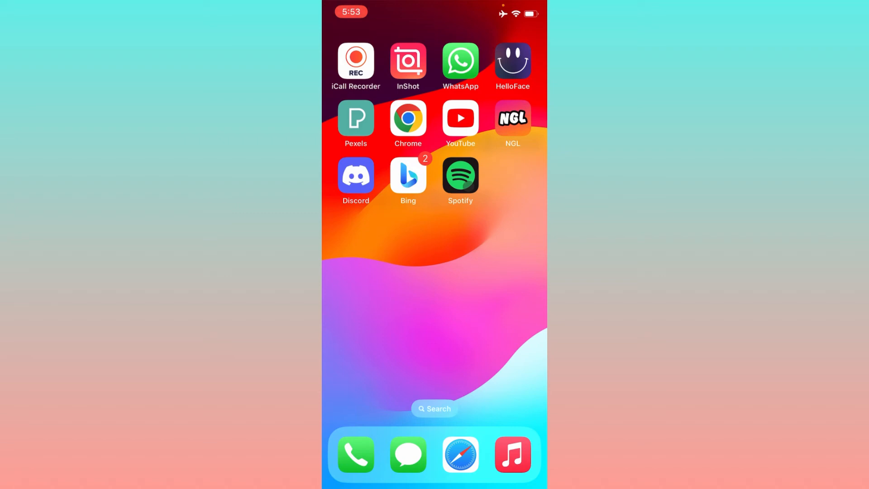
Navigate Settings > General > iPhone Storage to Spotify's storage page (148 MB app, 34.2 MB data)
scroll("left", 3)
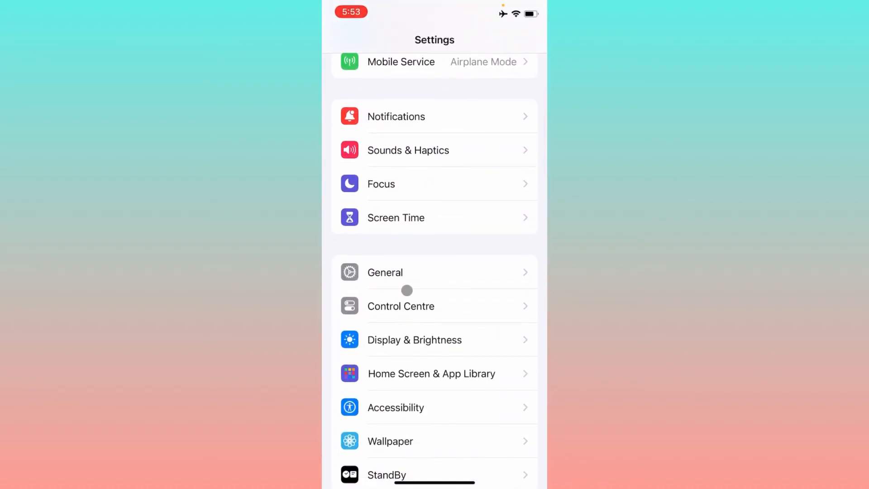
left_click(385, 273)
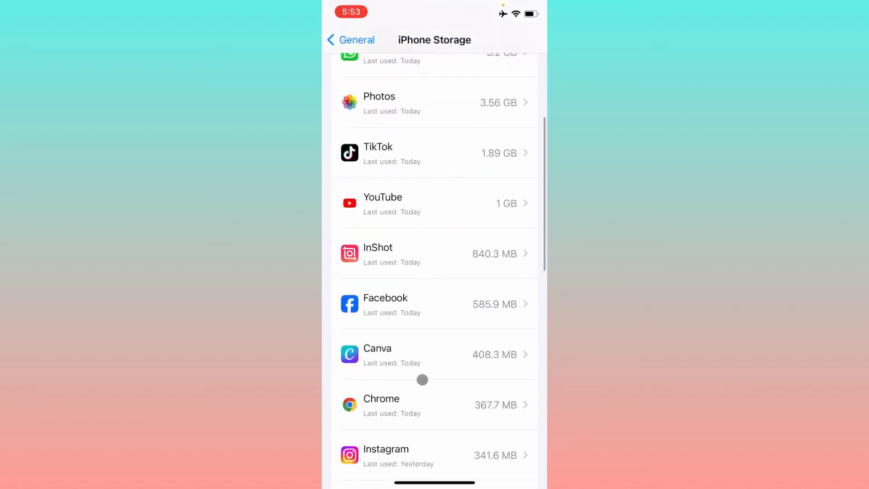
scroll("down", 3)
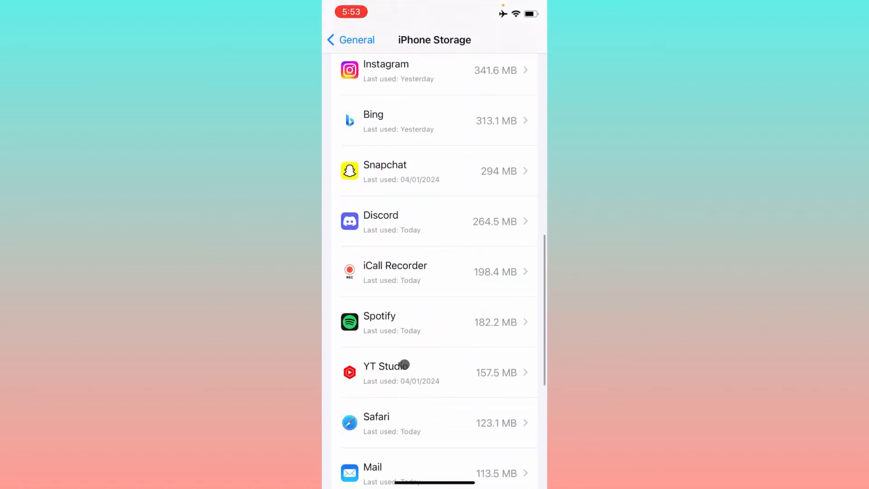
left_click(438, 323)
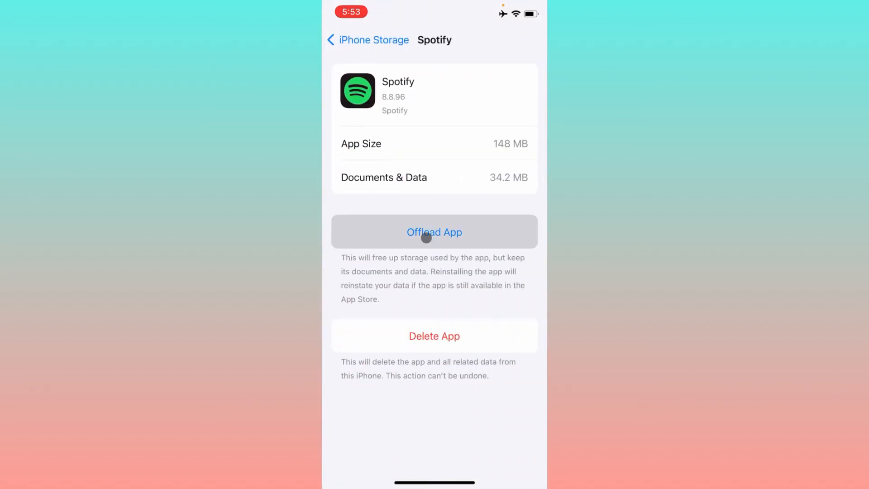
Offload the Spotify app, confirming the option that keeps its documents and data
left_click(434, 232)
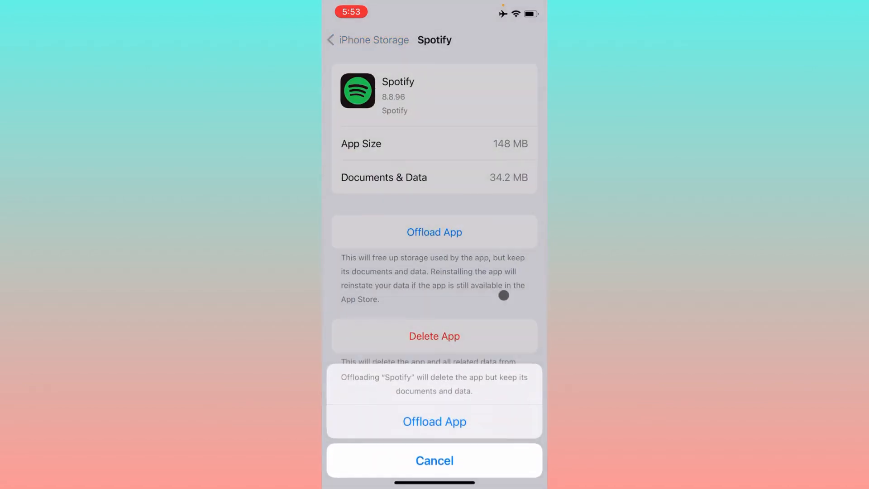
left_click(434, 460)
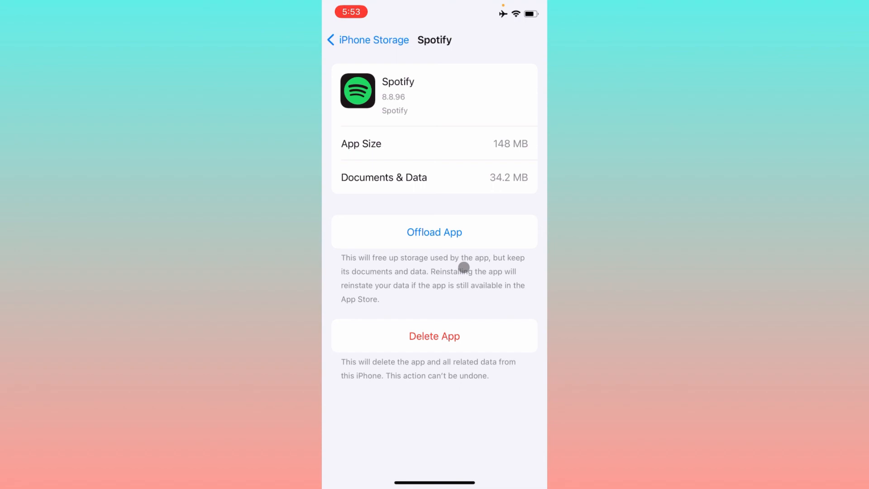